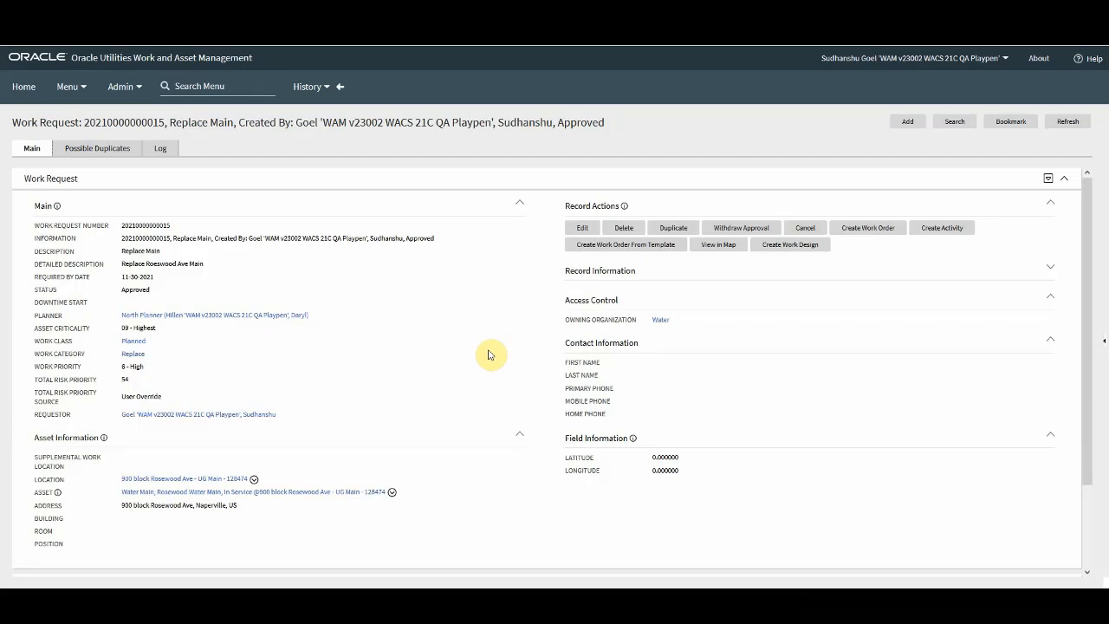
pyautogui.moveTo(112, 293)
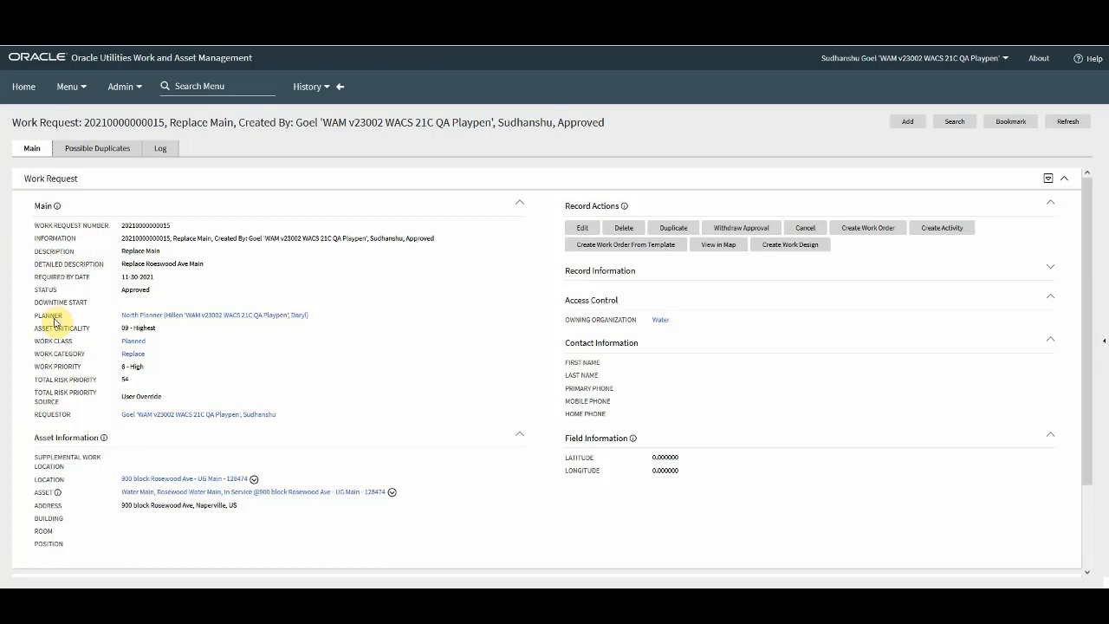
pyautogui.moveTo(89, 364)
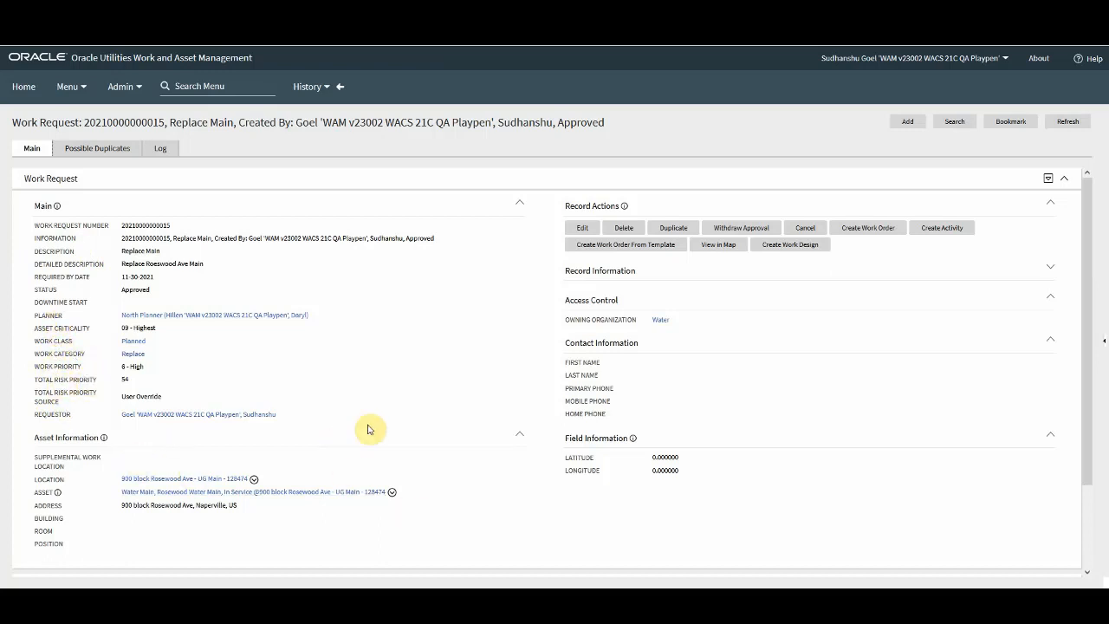
# Start a Work Order business object with the Activity - Minor Repair activity type.
pyautogui.scroll(-3)
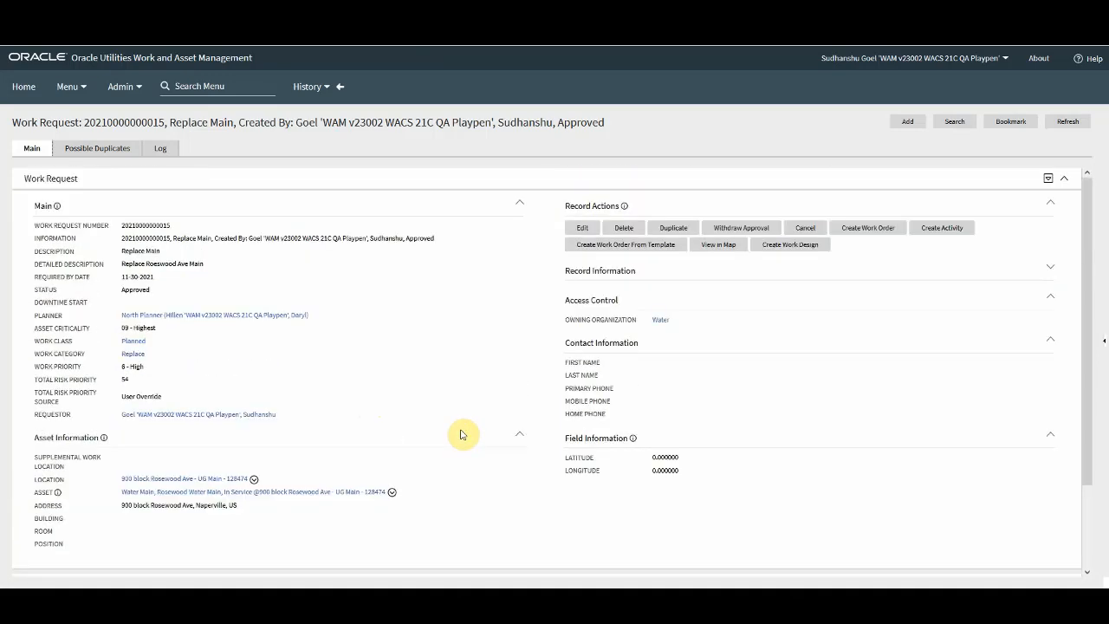
pyautogui.moveTo(382, 396)
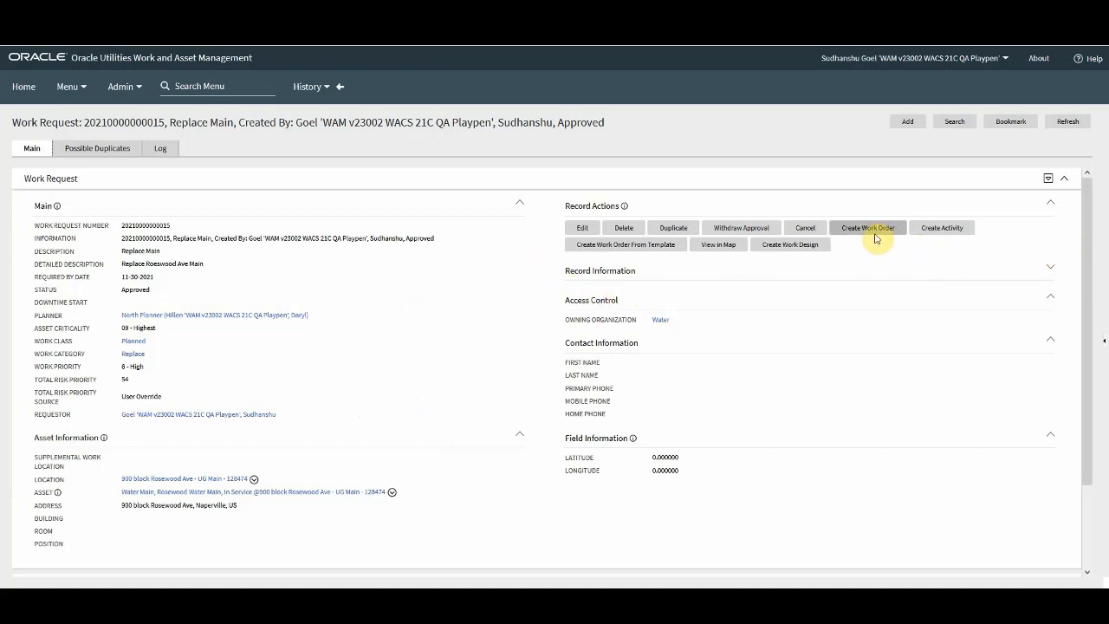
pyautogui.moveTo(942, 228)
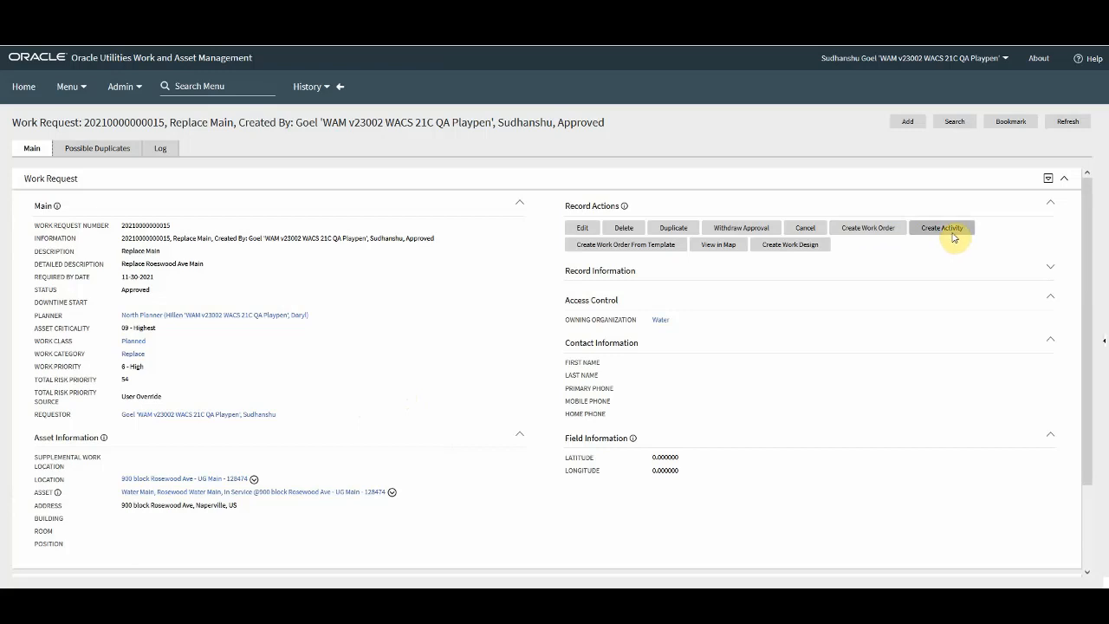
pyautogui.moveTo(644, 244)
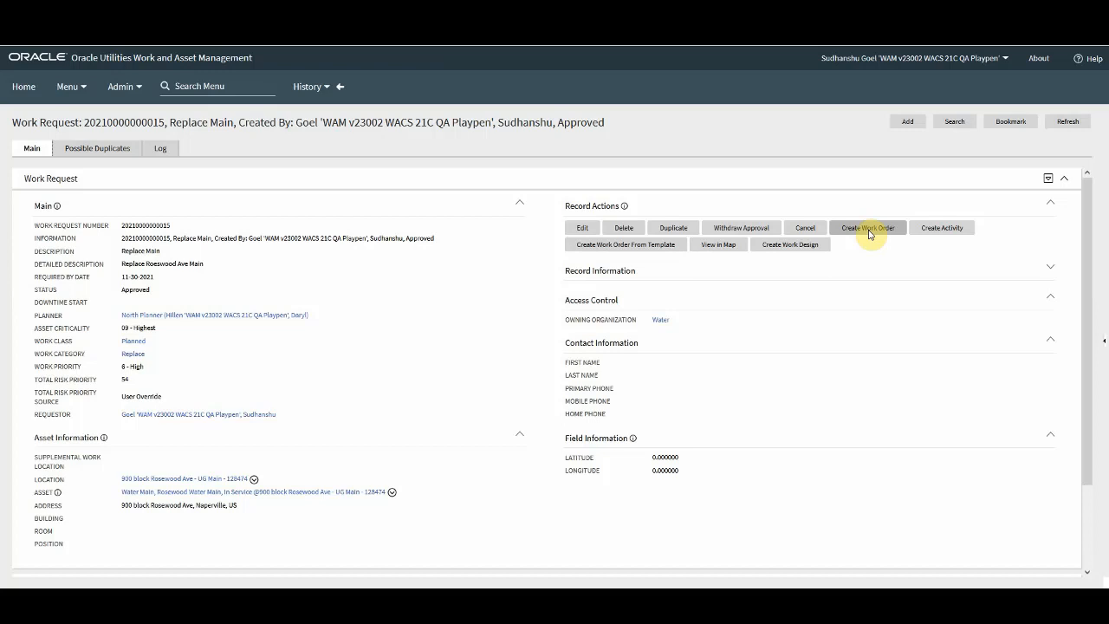
pyautogui.click(868, 227)
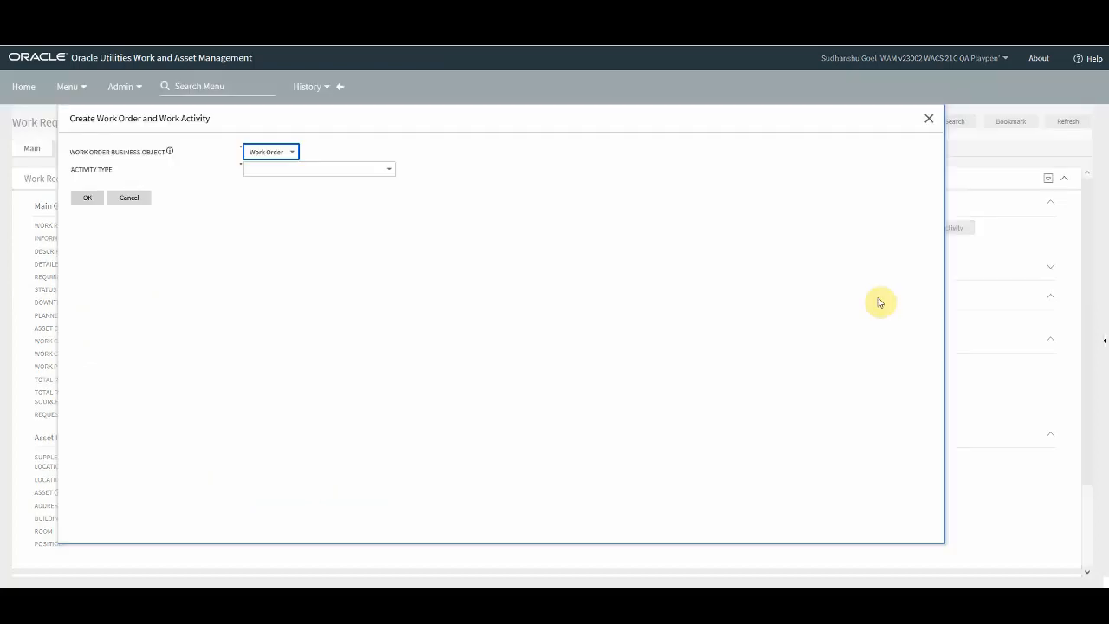
pyautogui.moveTo(414, 238)
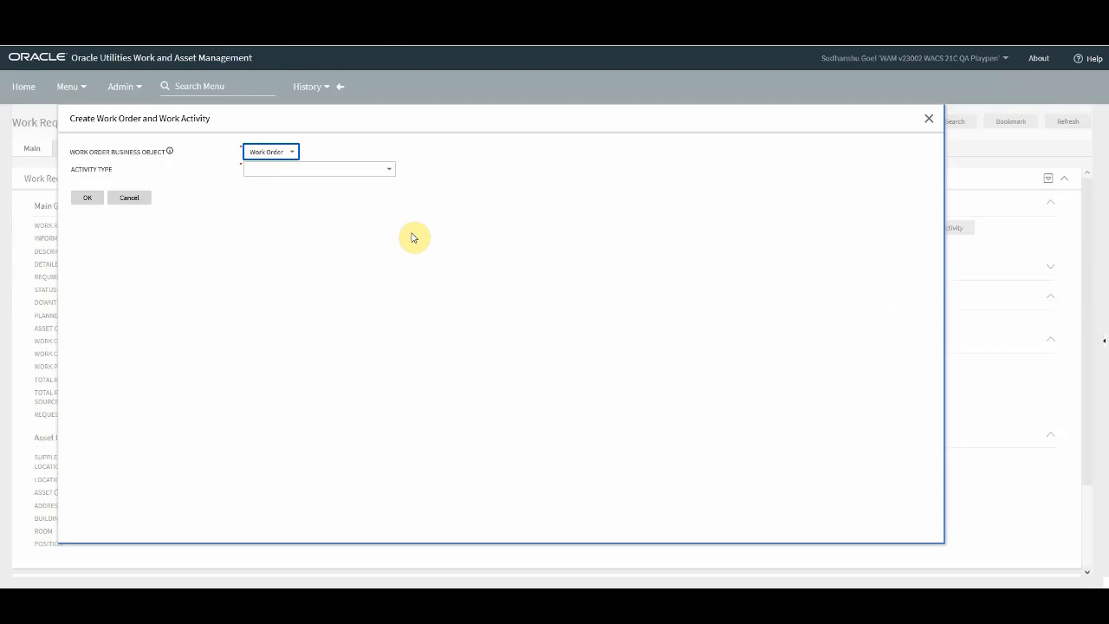
pyautogui.moveTo(217, 225)
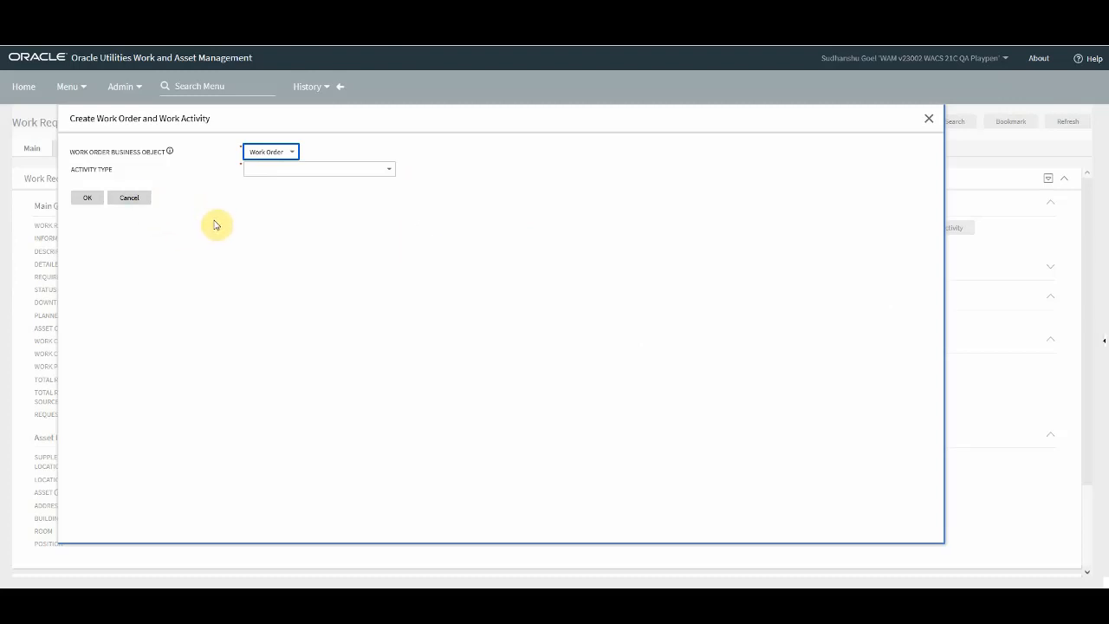
pyautogui.moveTo(286, 152)
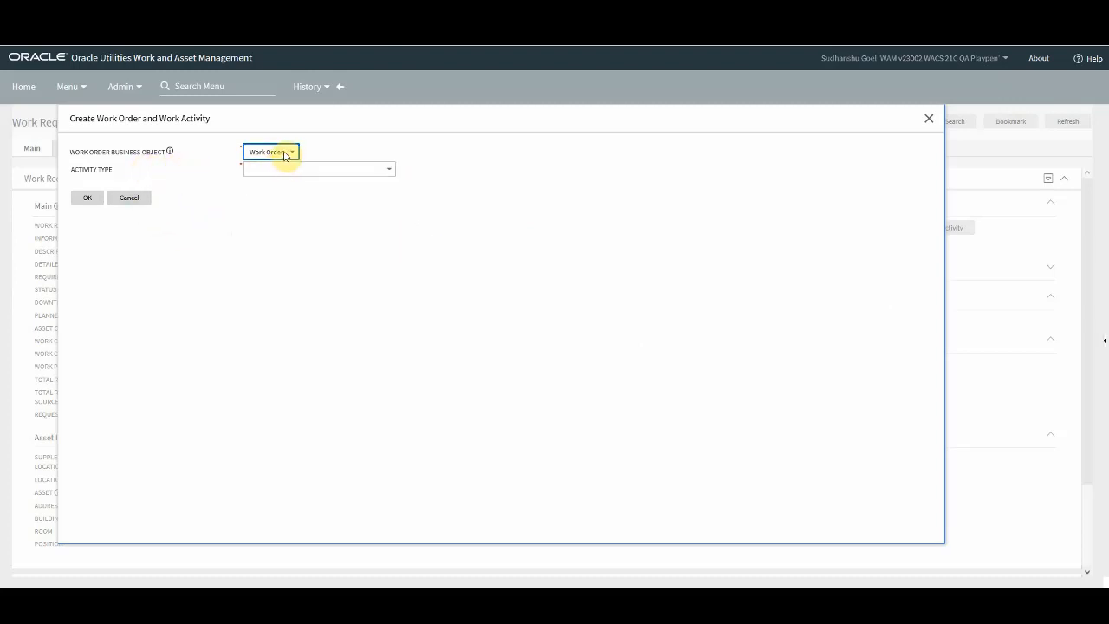
pyautogui.click(292, 152)
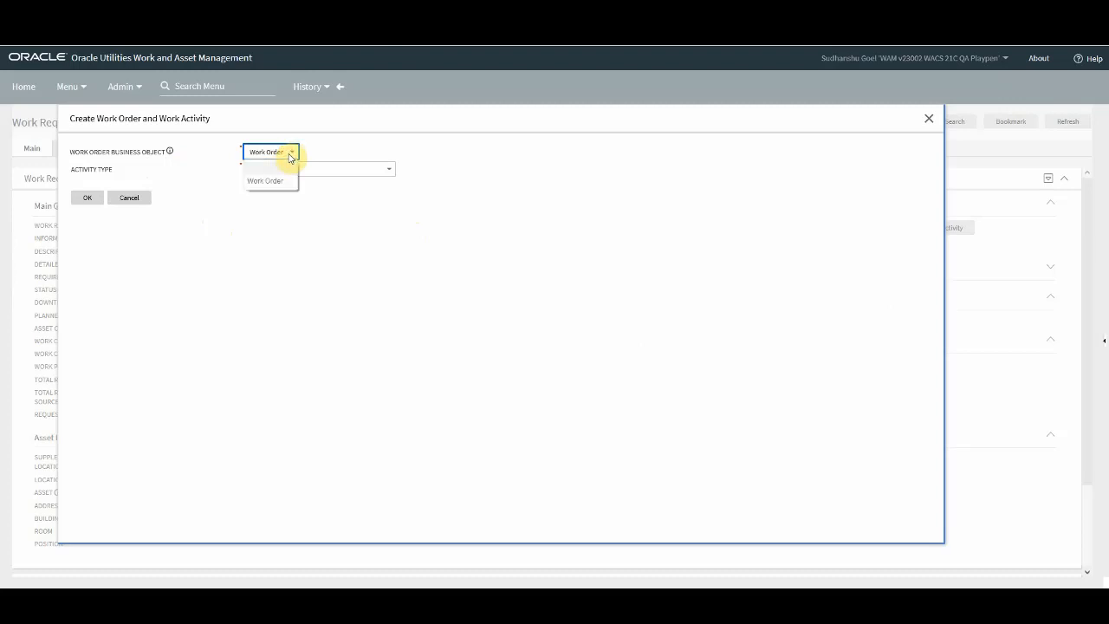
pyautogui.moveTo(373, 145)
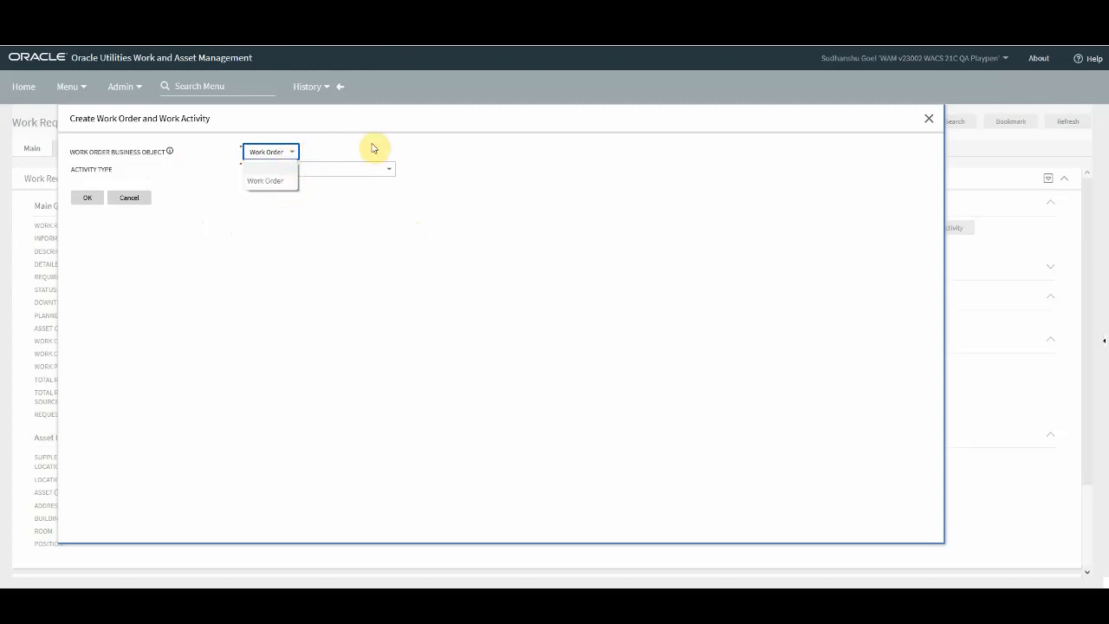
pyautogui.click(266, 181)
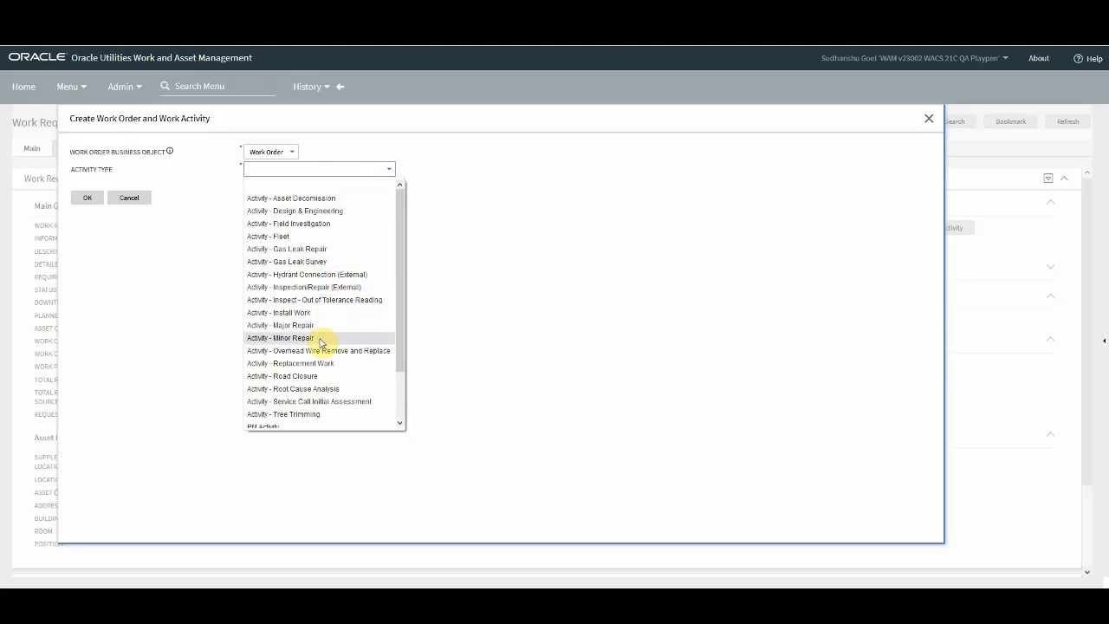
pyautogui.click(280, 338)
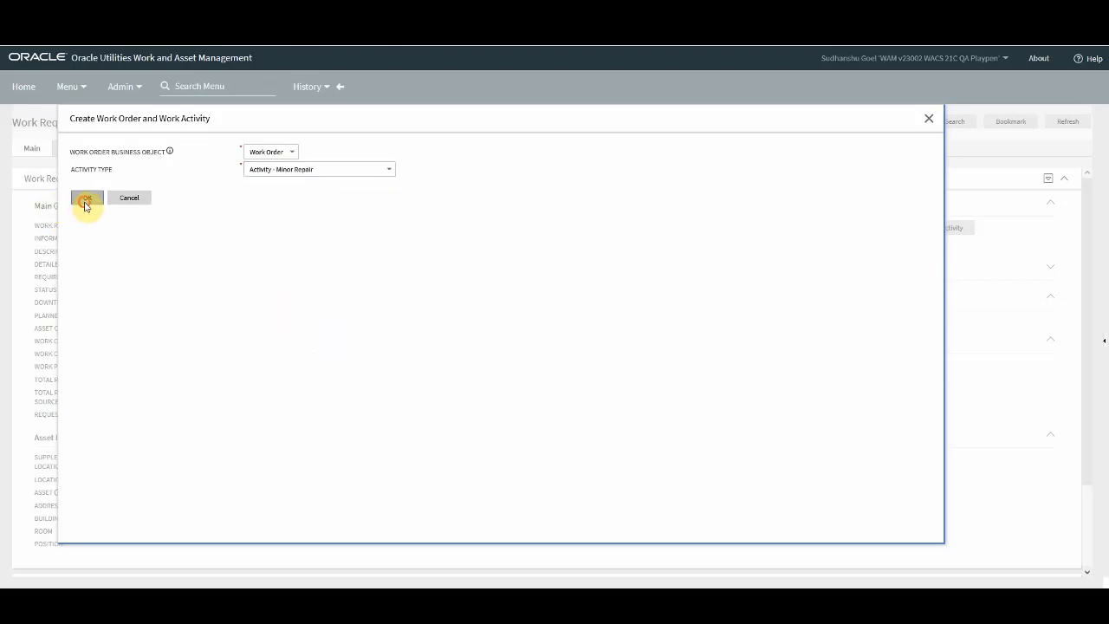
pyautogui.moveTo(323, 288)
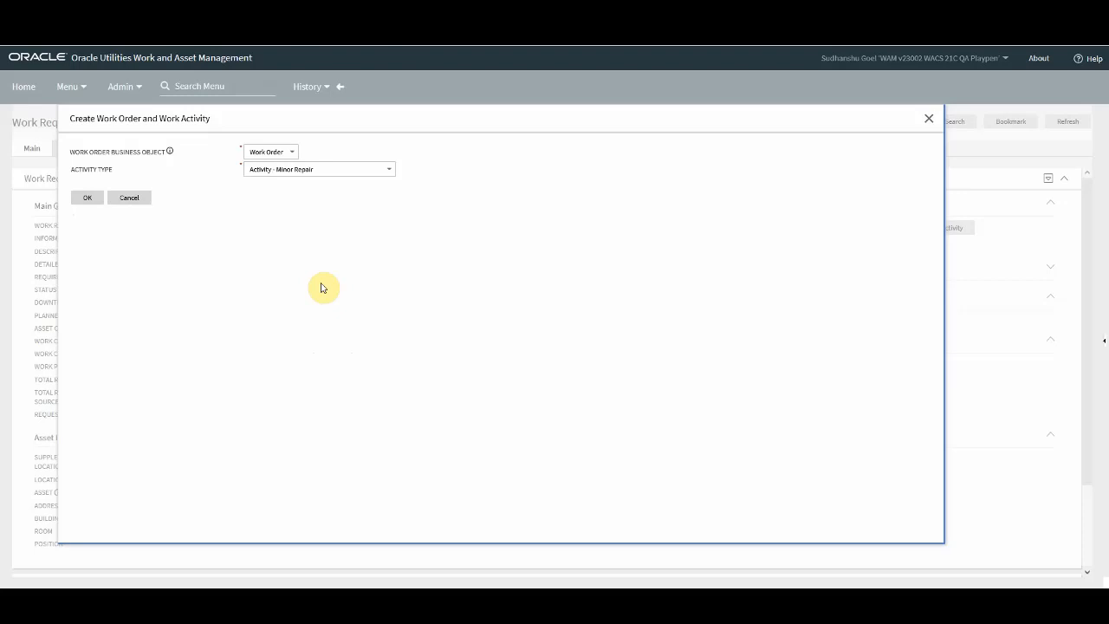
# Confirm creation of Replace Main work order 210000097 with its single activity.
pyautogui.click(86, 198)
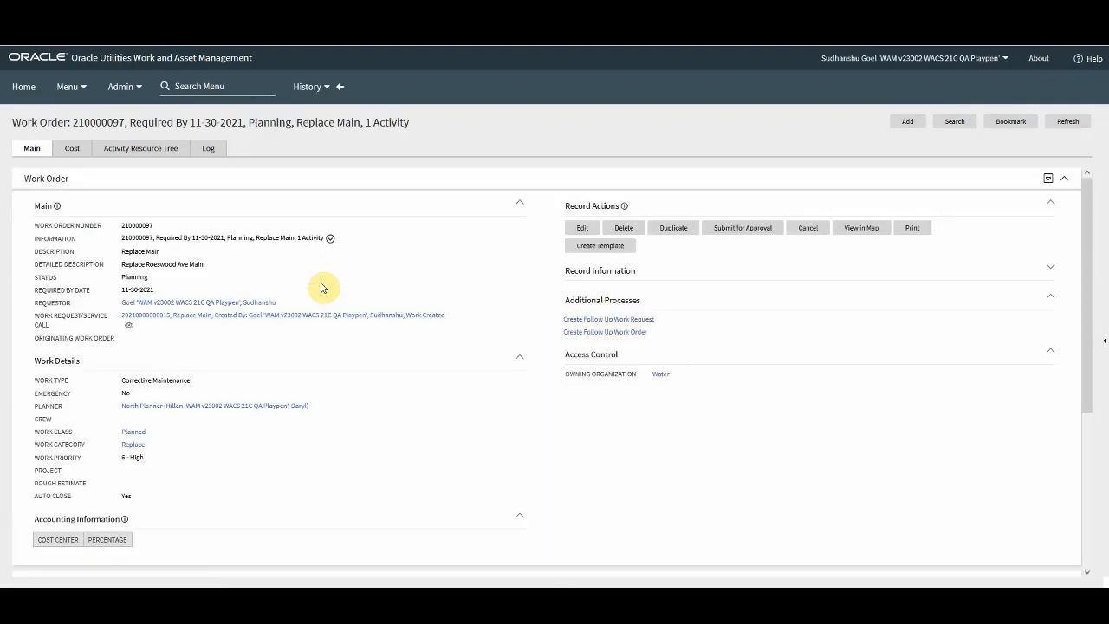
pyautogui.moveTo(457, 389)
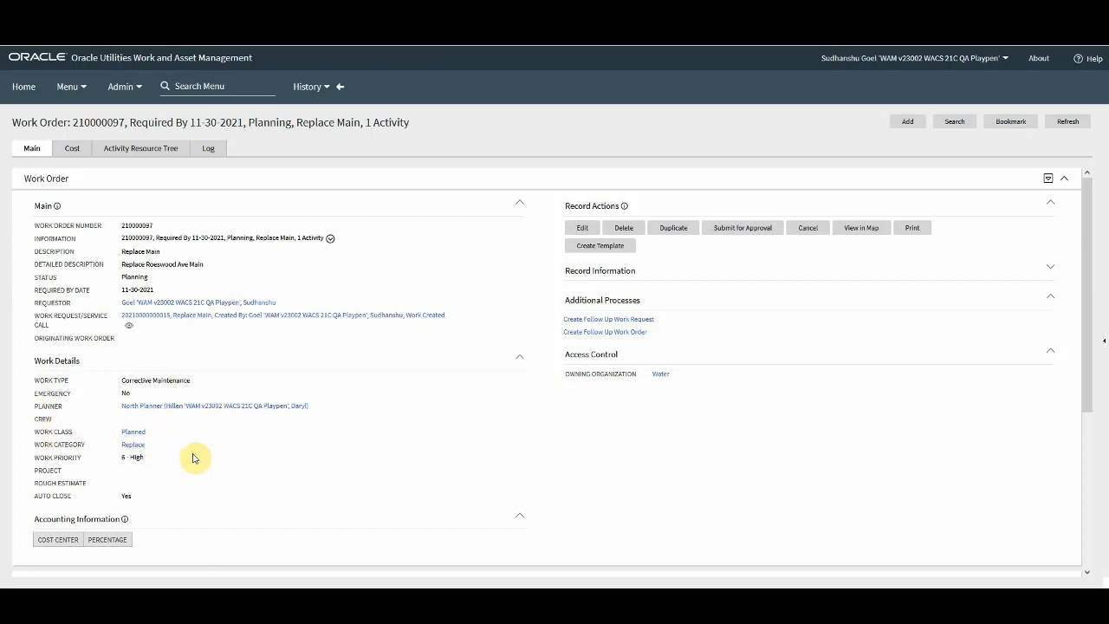
pyautogui.moveTo(318, 462)
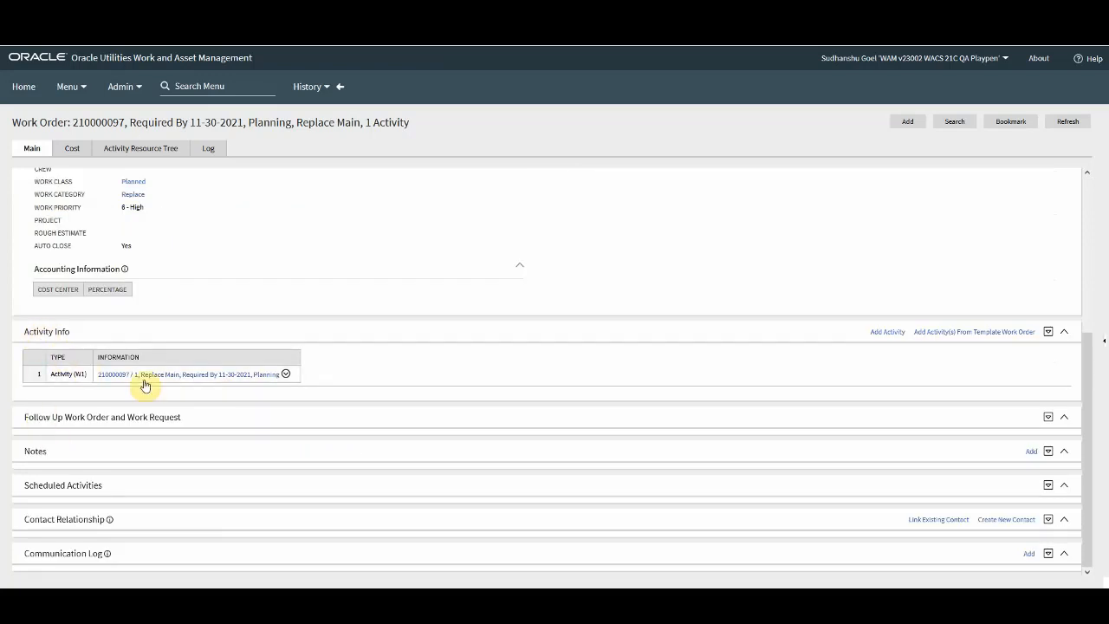
pyautogui.moveTo(239, 387)
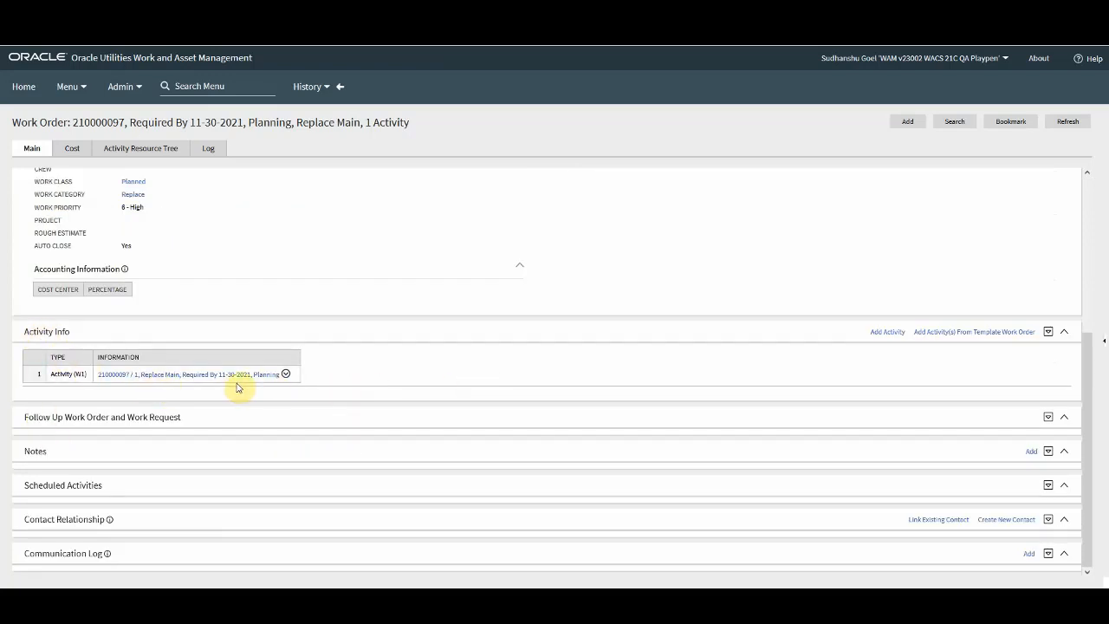
pyautogui.moveTo(1092, 332)
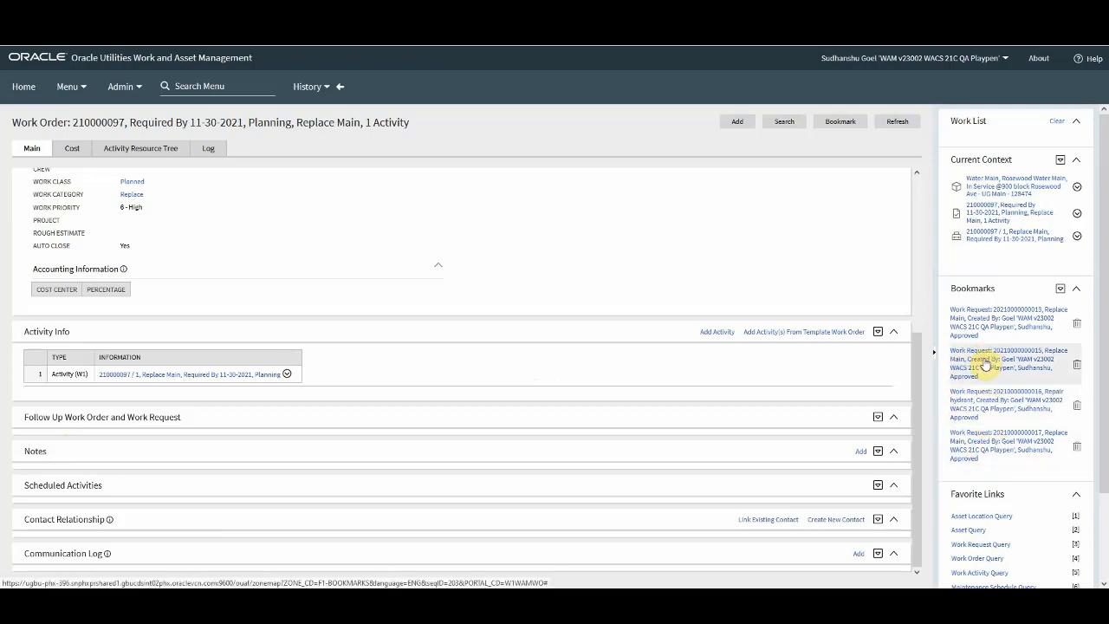
pyautogui.click(1008, 358)
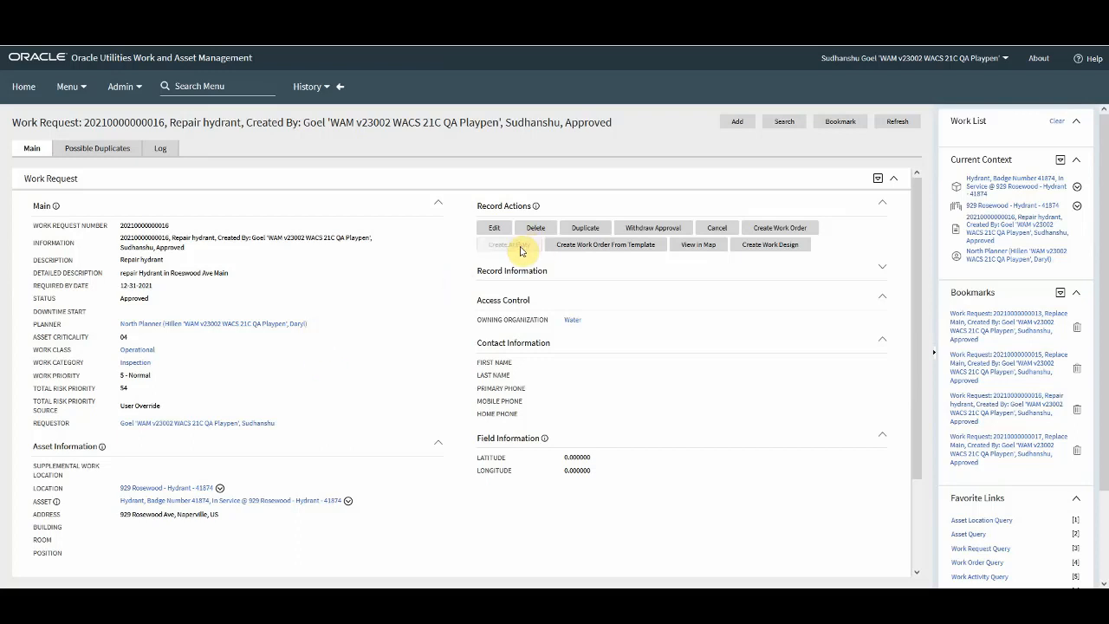
pyautogui.click(507, 244)
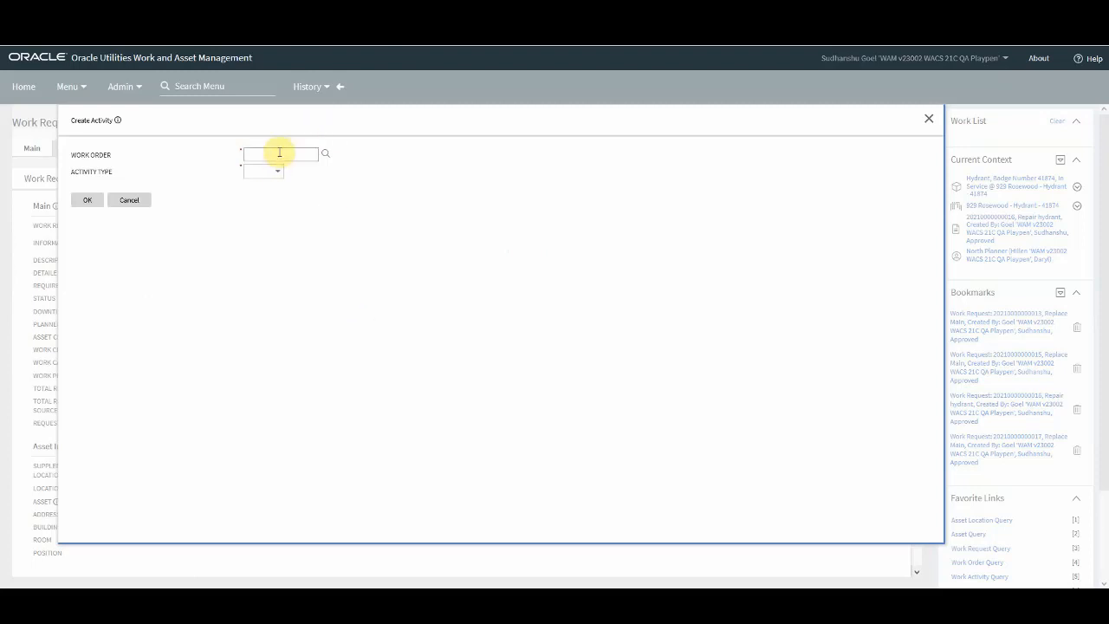
# Create a Minor Repair activity on work order 210000089, producing activity 210000089 / 2.
pyautogui.click(281, 154)
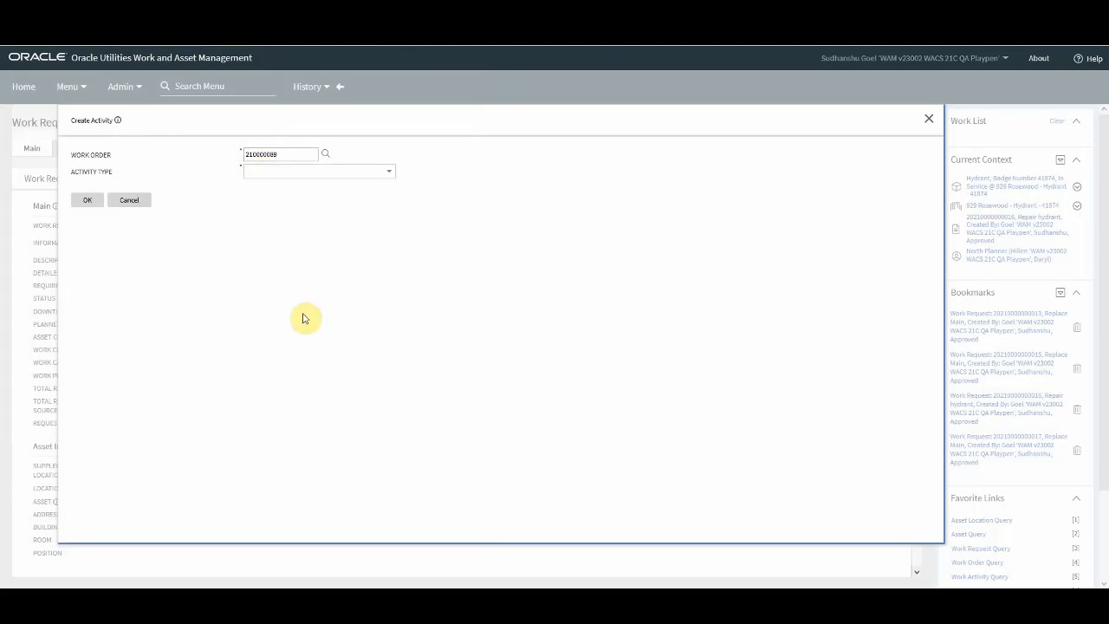
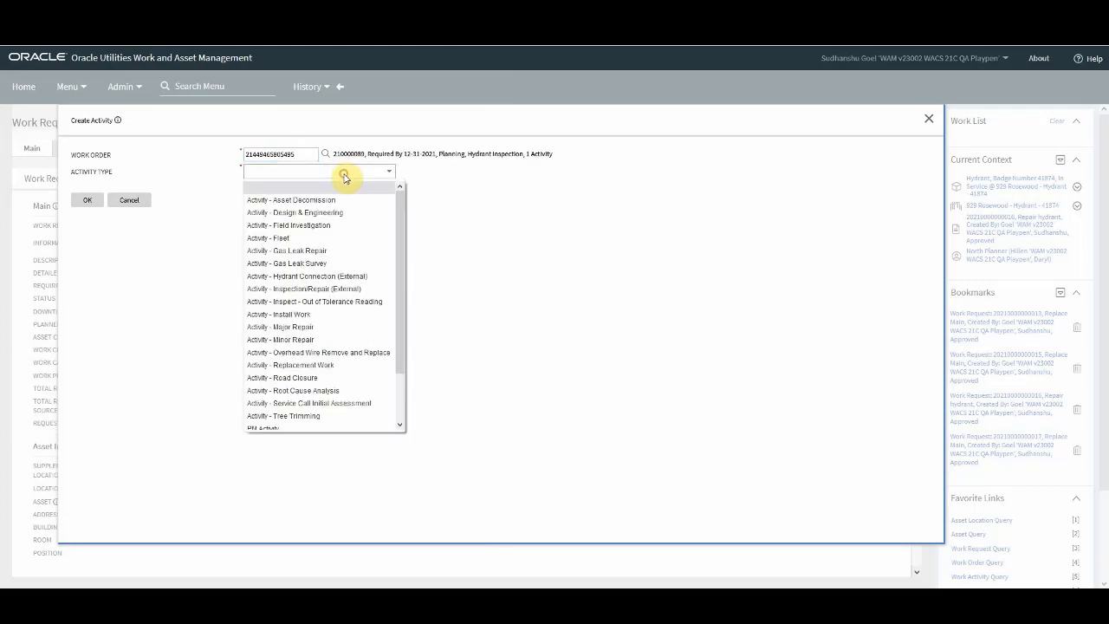
pyautogui.click(280, 338)
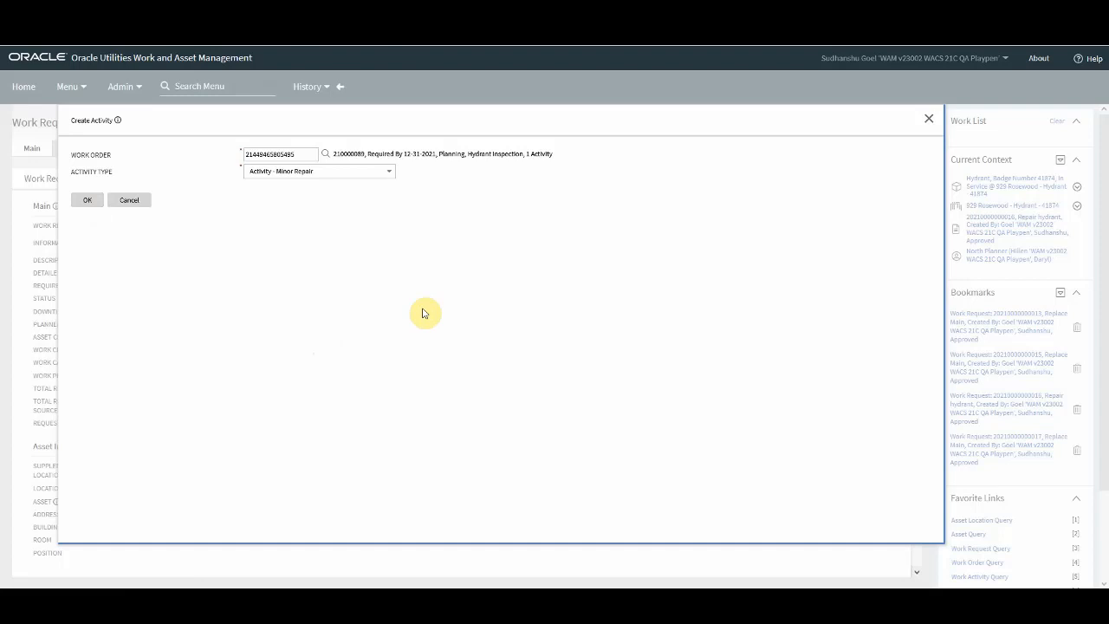
pyautogui.click(87, 200)
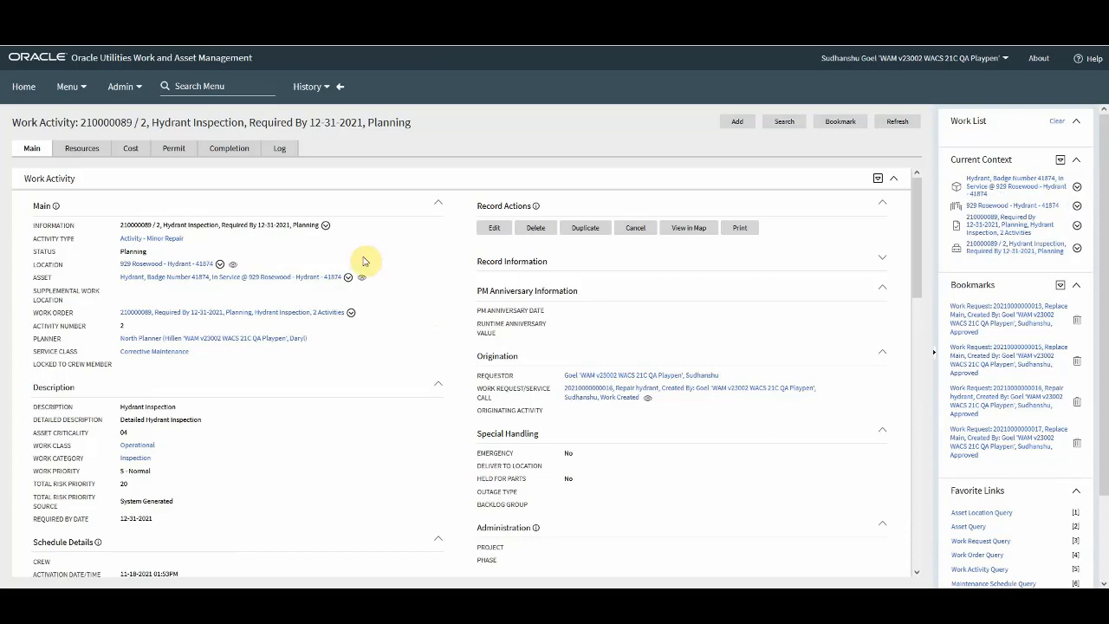
pyautogui.moveTo(401, 345)
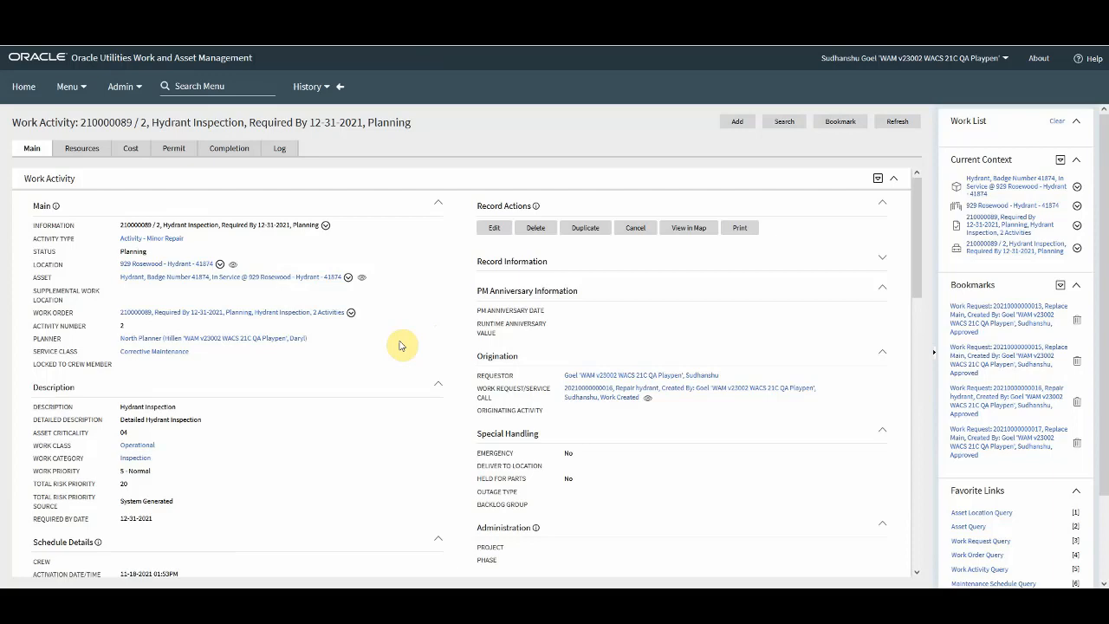
pyautogui.scroll(-3)
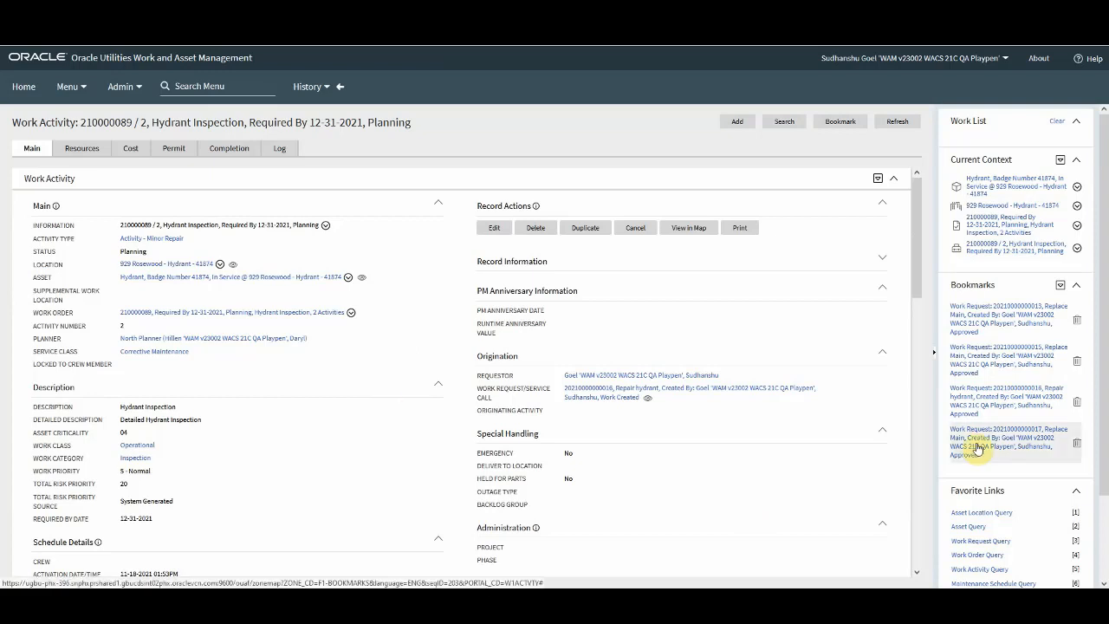
pyautogui.click(1010, 442)
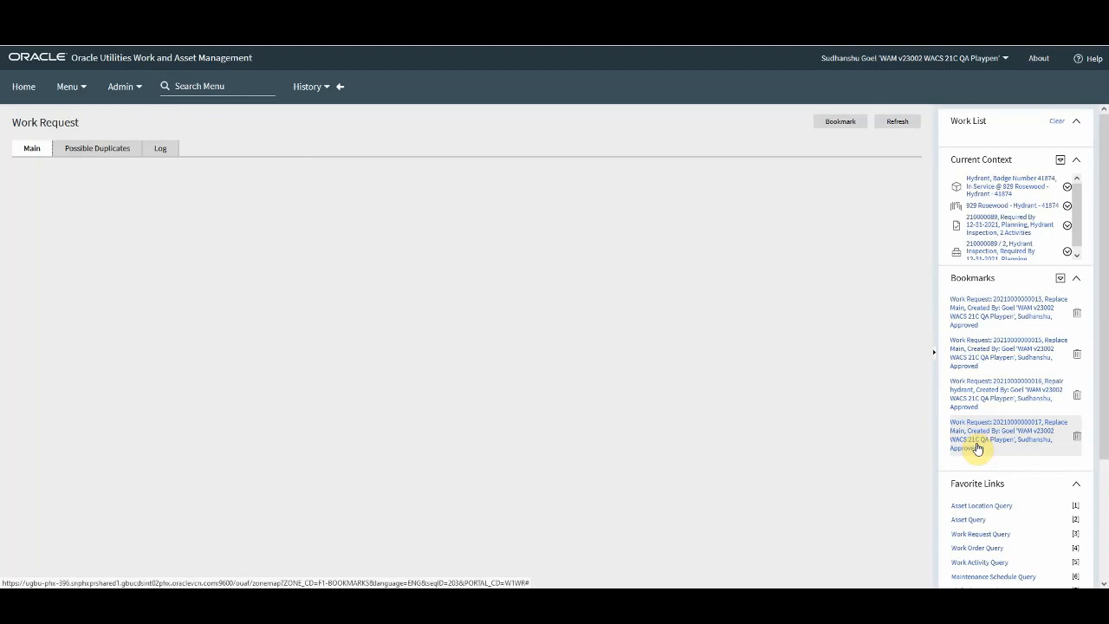
pyautogui.click(1007, 435)
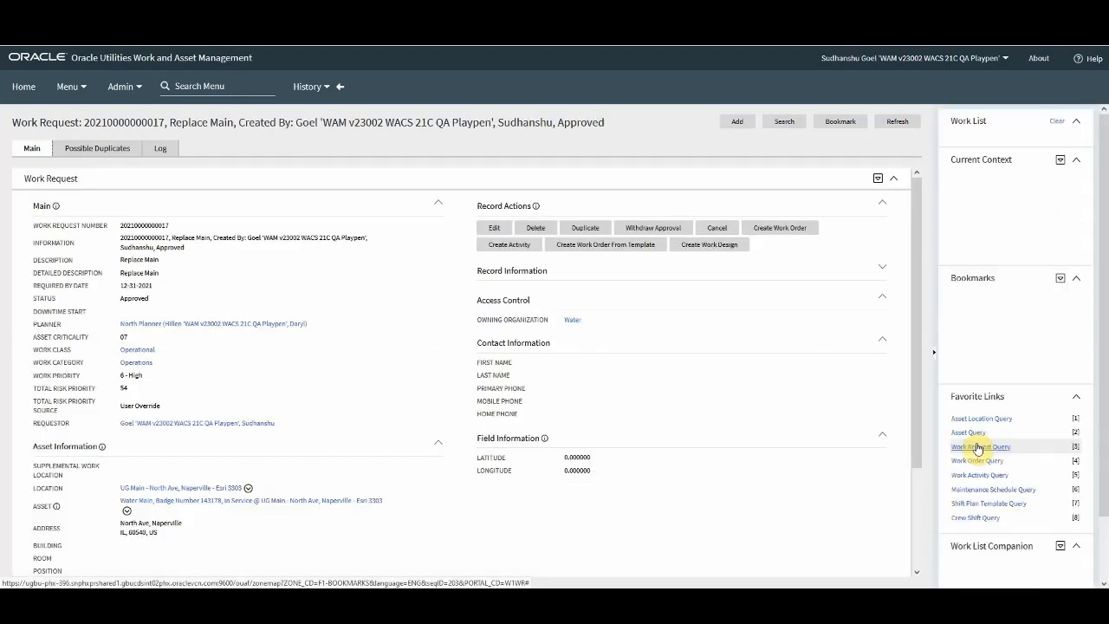
pyautogui.click(980, 447)
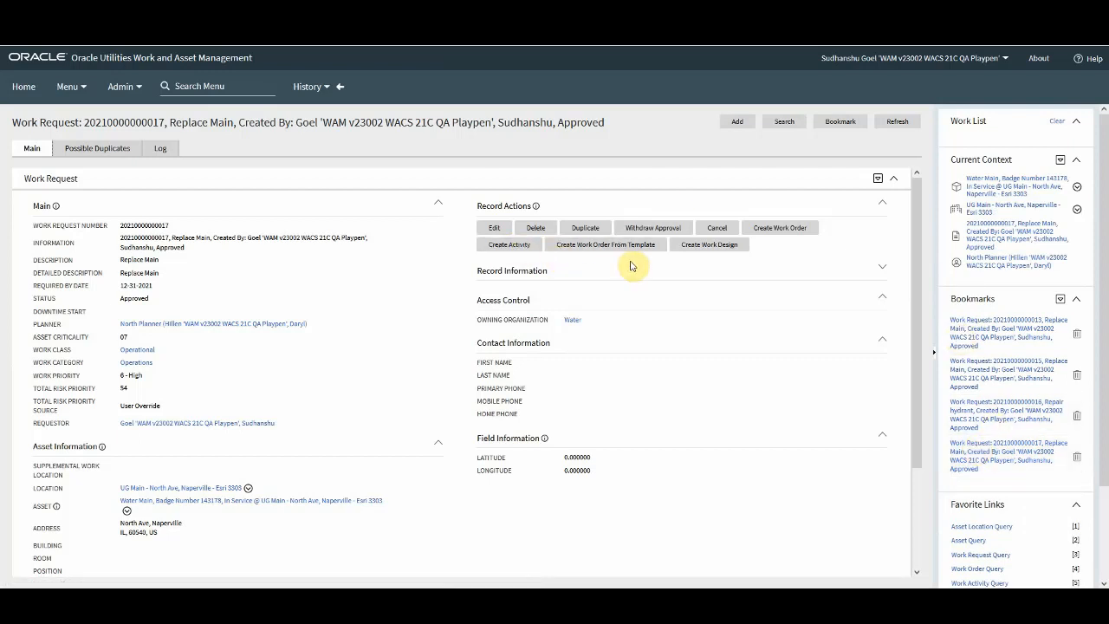
pyautogui.moveTo(605, 244)
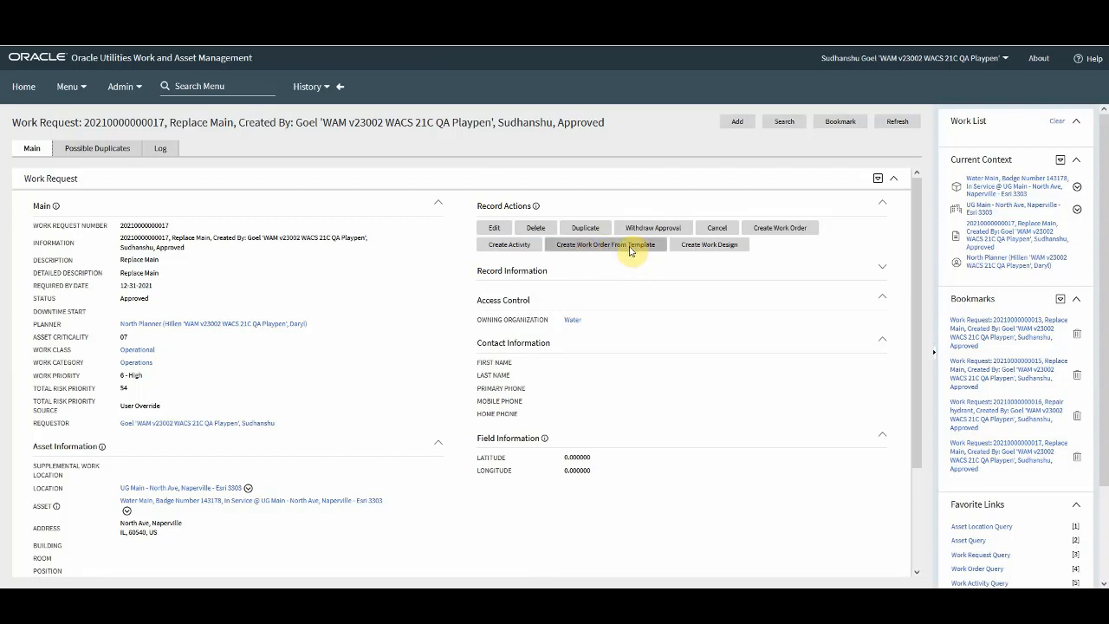
pyautogui.click(605, 244)
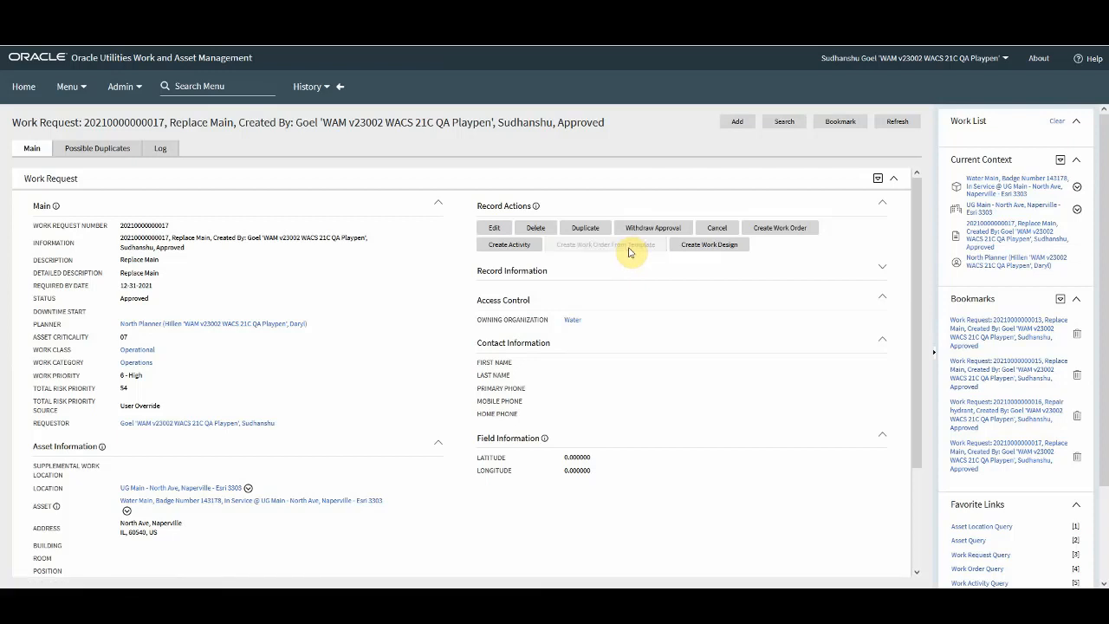
pyautogui.click(605, 244)
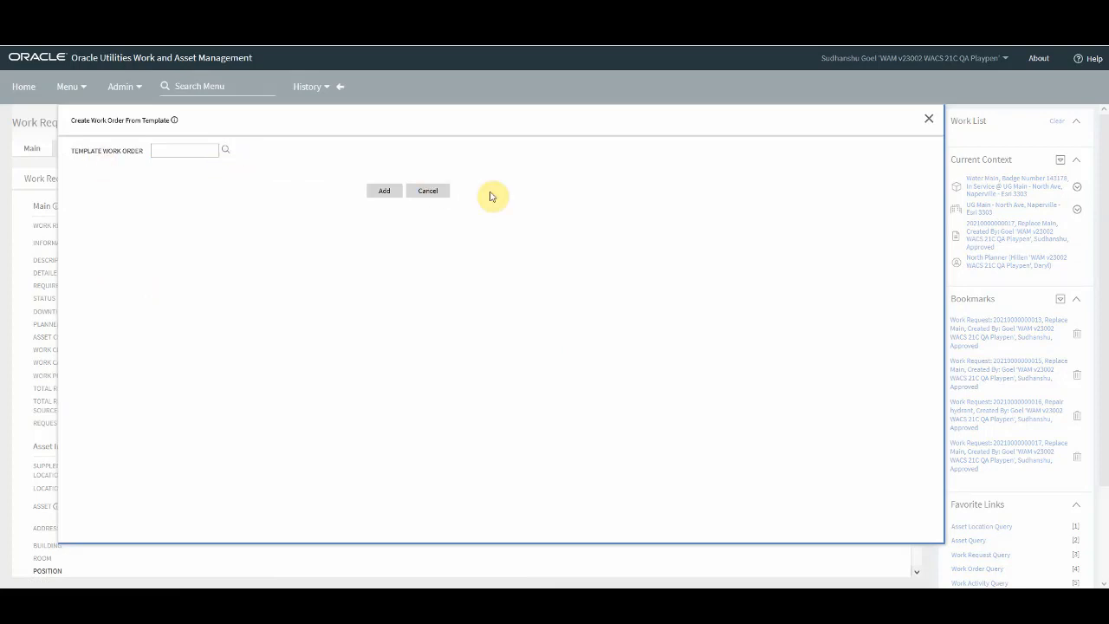
# Create work order 210000098 from template T0000116's Investigate Water Main Break activity with cost center copied.
pyautogui.click(225, 150)
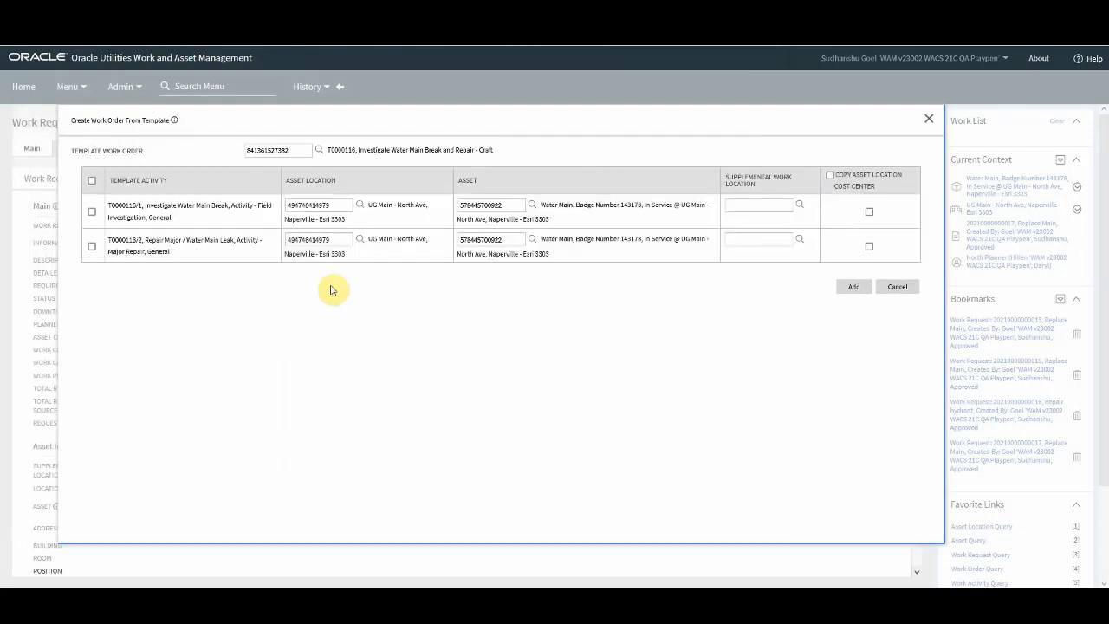
pyautogui.moveTo(228, 227)
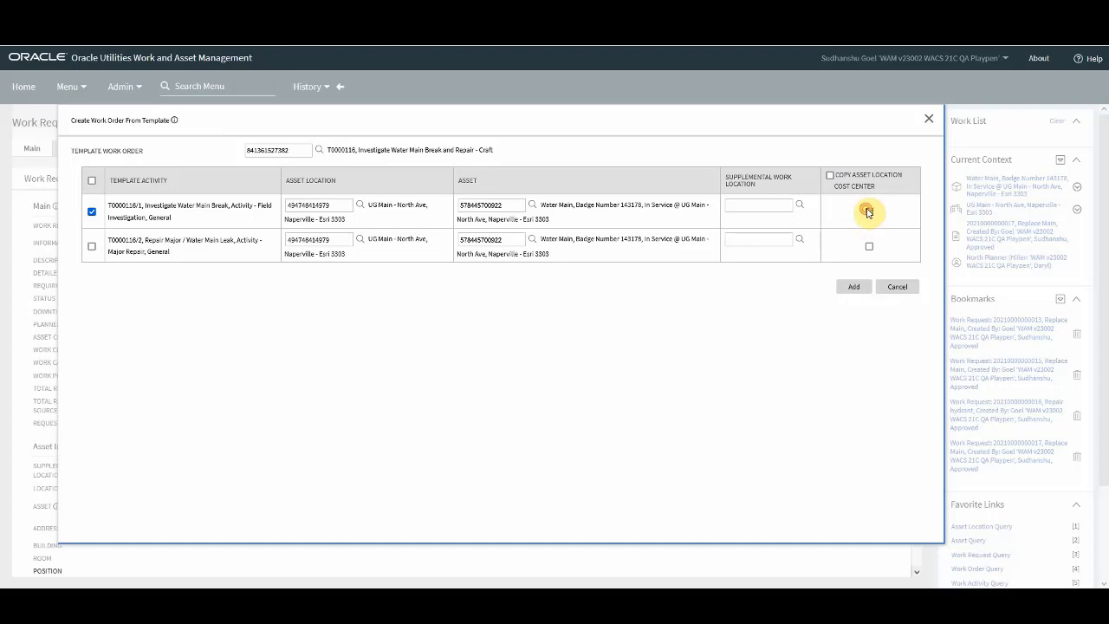
pyautogui.click(869, 211)
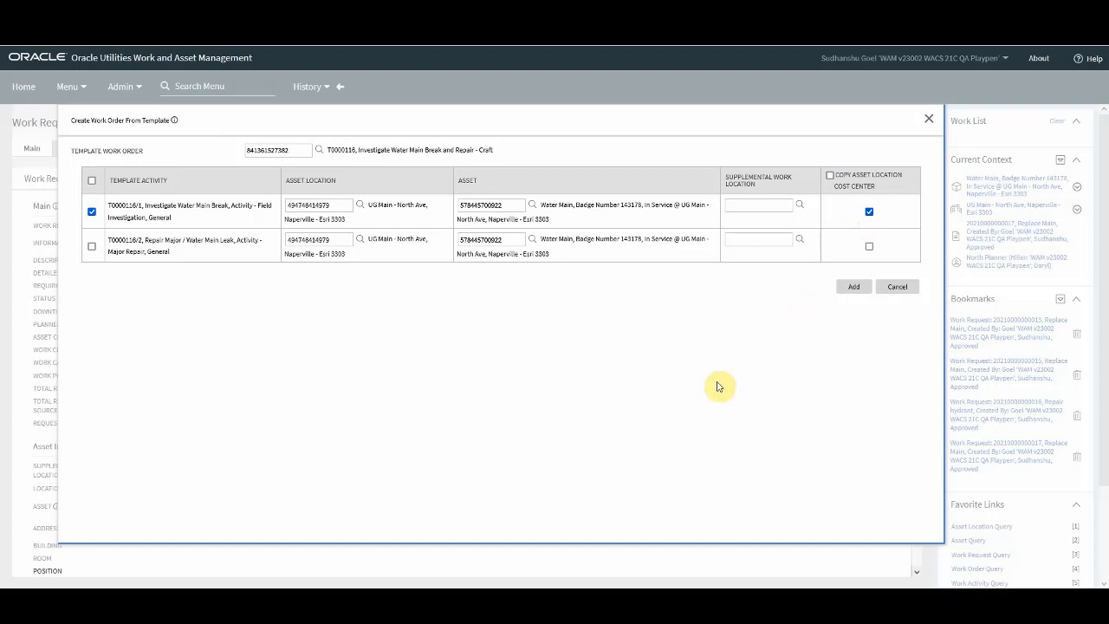
pyautogui.moveTo(861, 347)
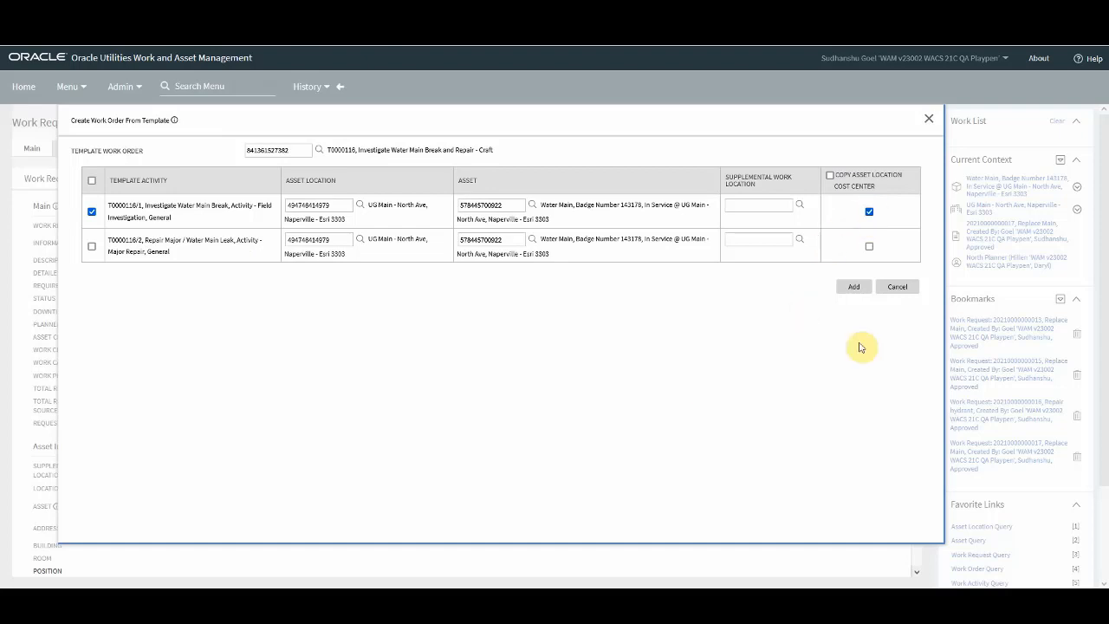
pyautogui.click(853, 286)
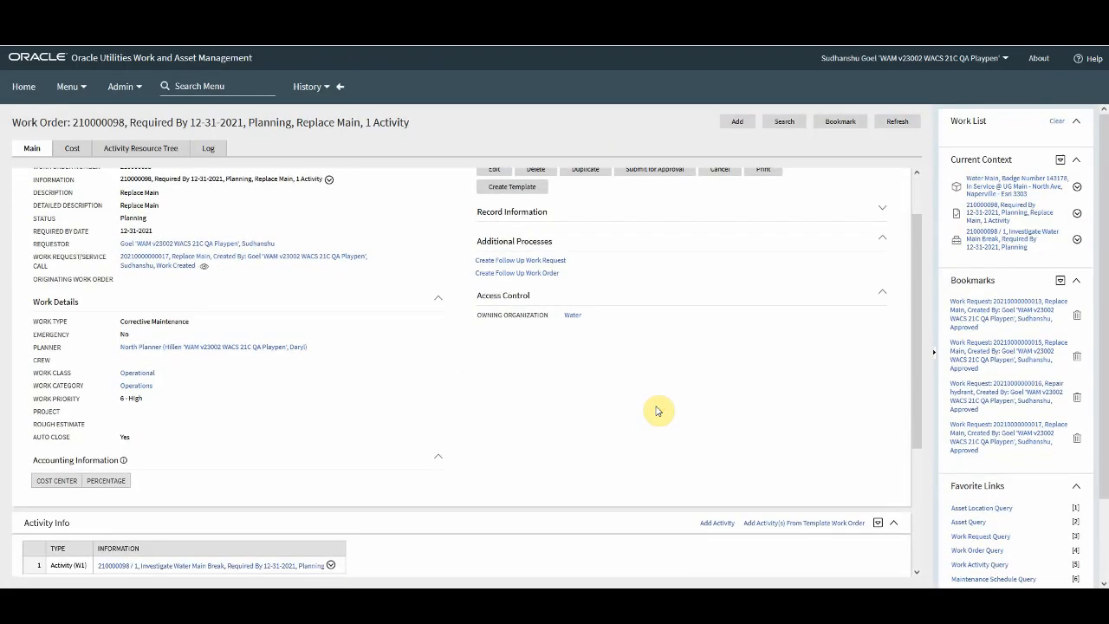
# Scroll to the Activity Info section of work order 210000098.
pyautogui.scroll(-3)
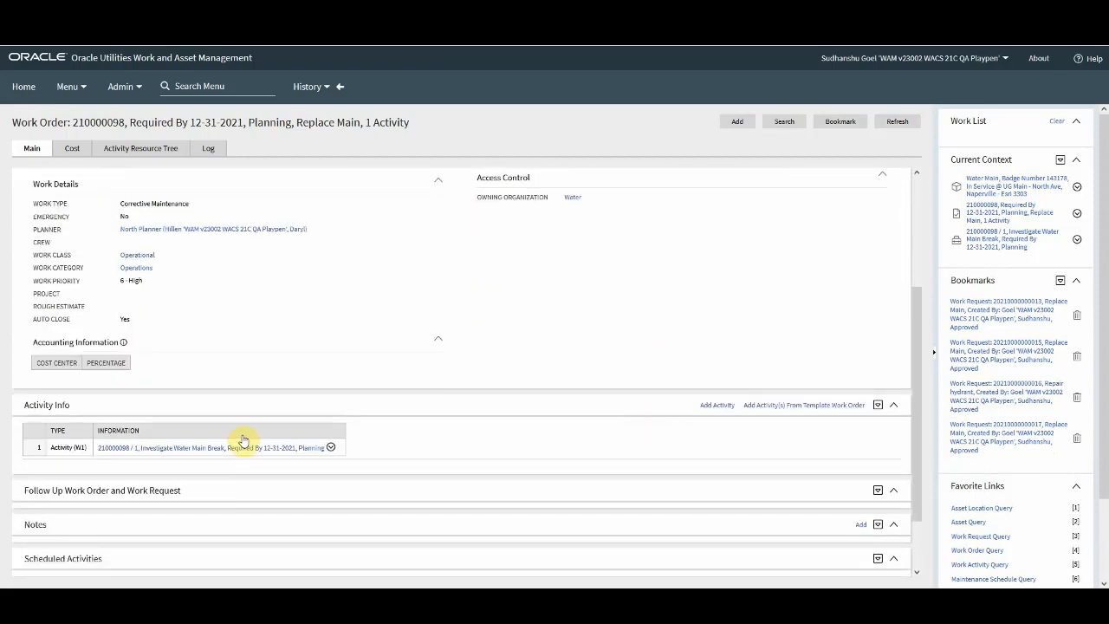